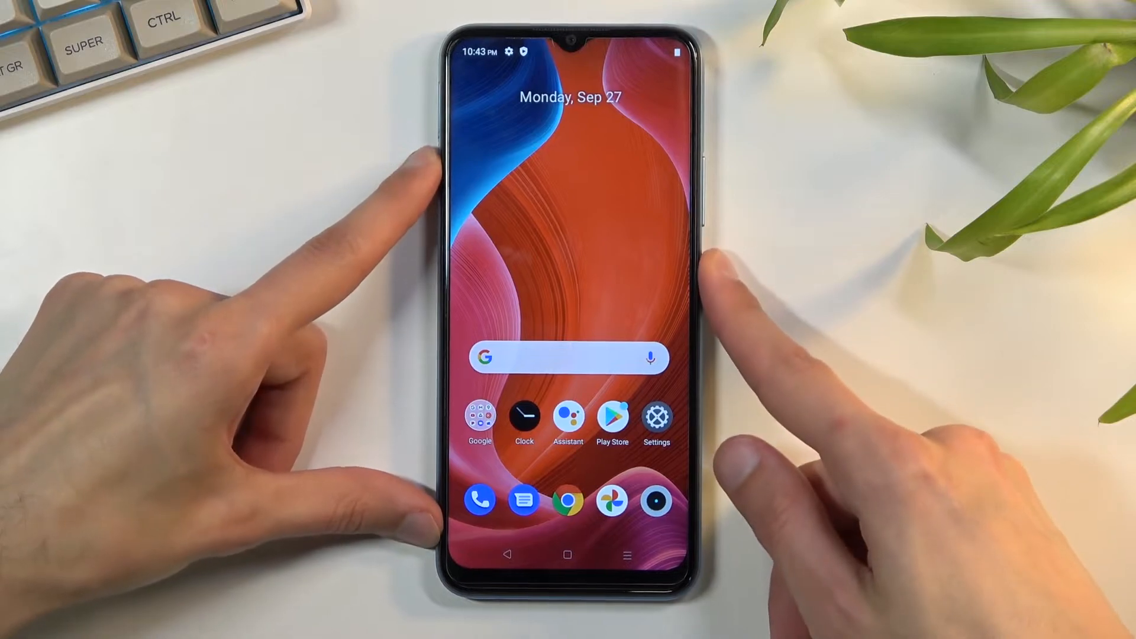
- Power off the realme phone and boot it into recovery's No command screen
left_click(713, 167)
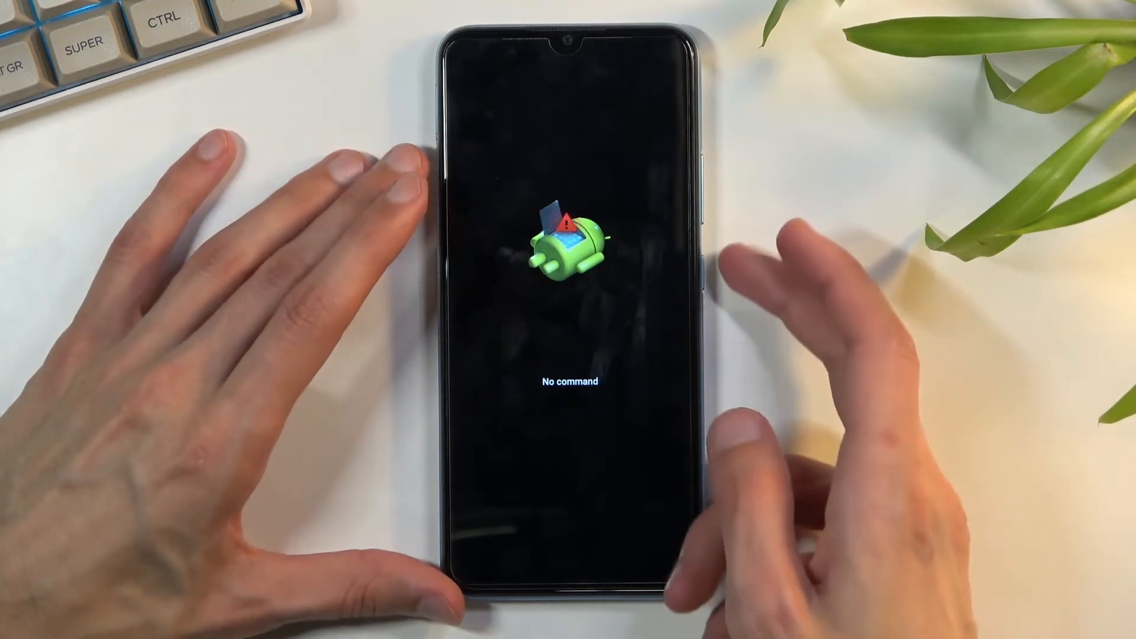
- Open the Android Recovery menu and highlight Reboot system now with volume up
key("power")
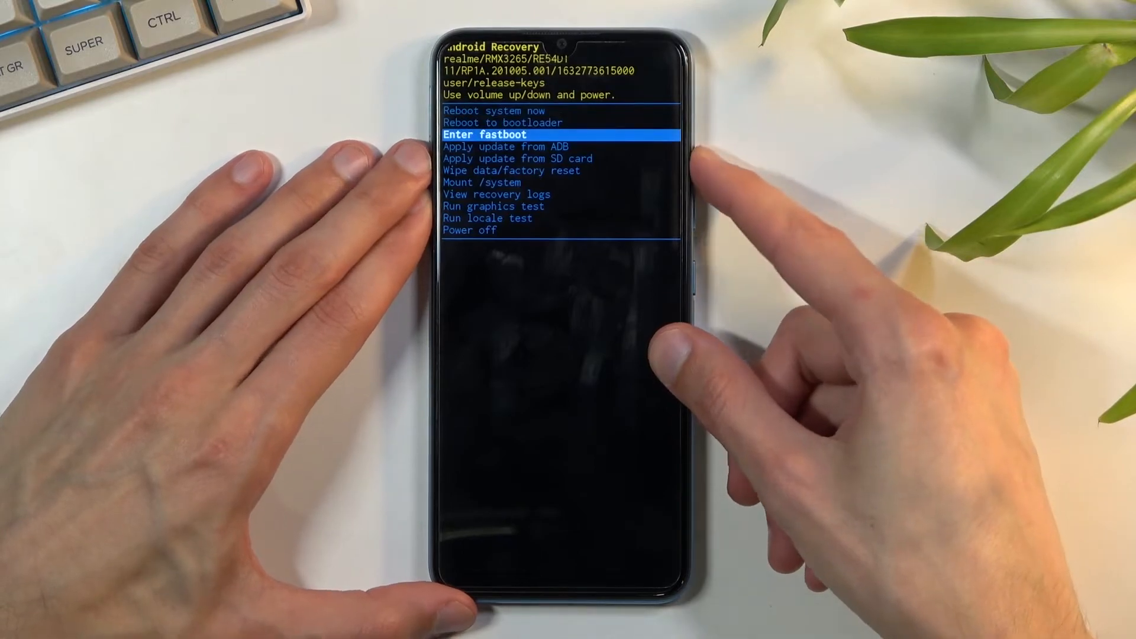
key("up")
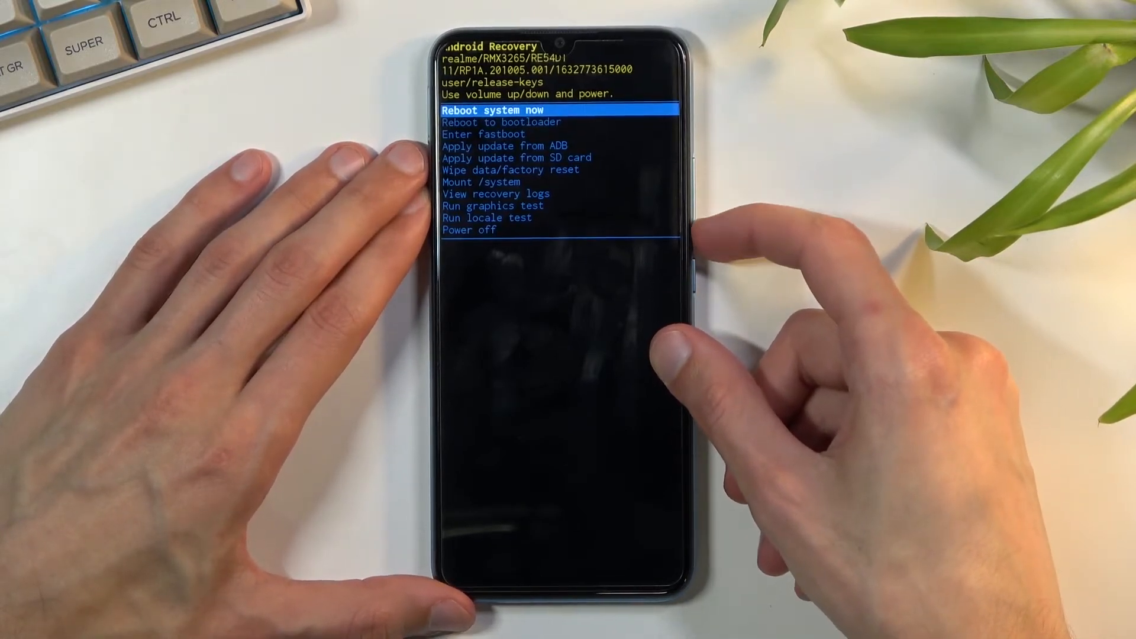